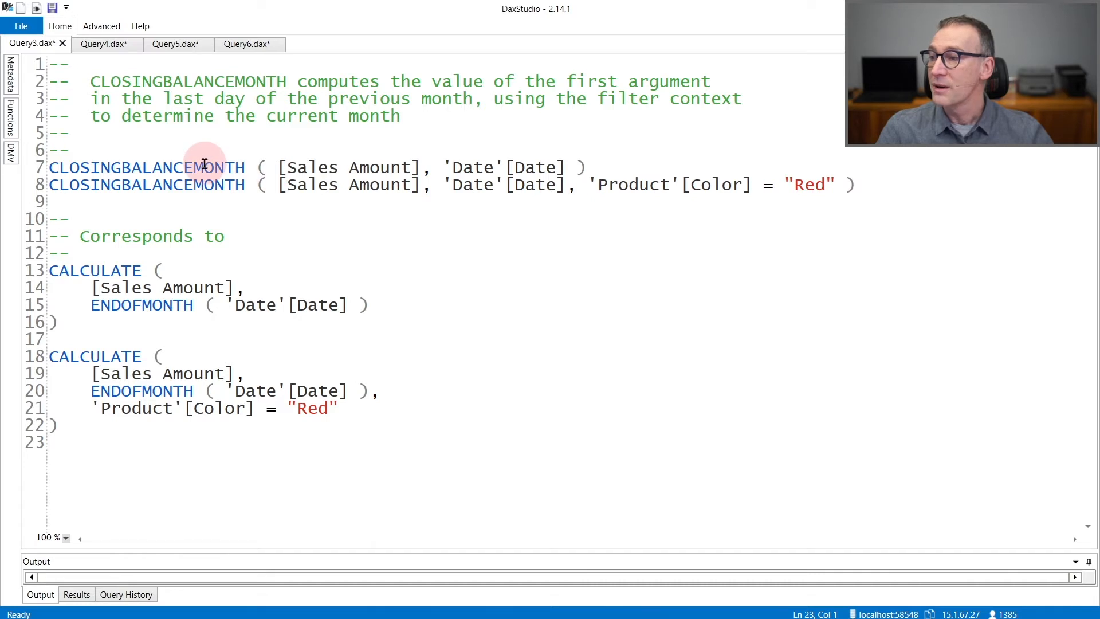
{"action": "mouse_move", "coordinate": [109, 270]}
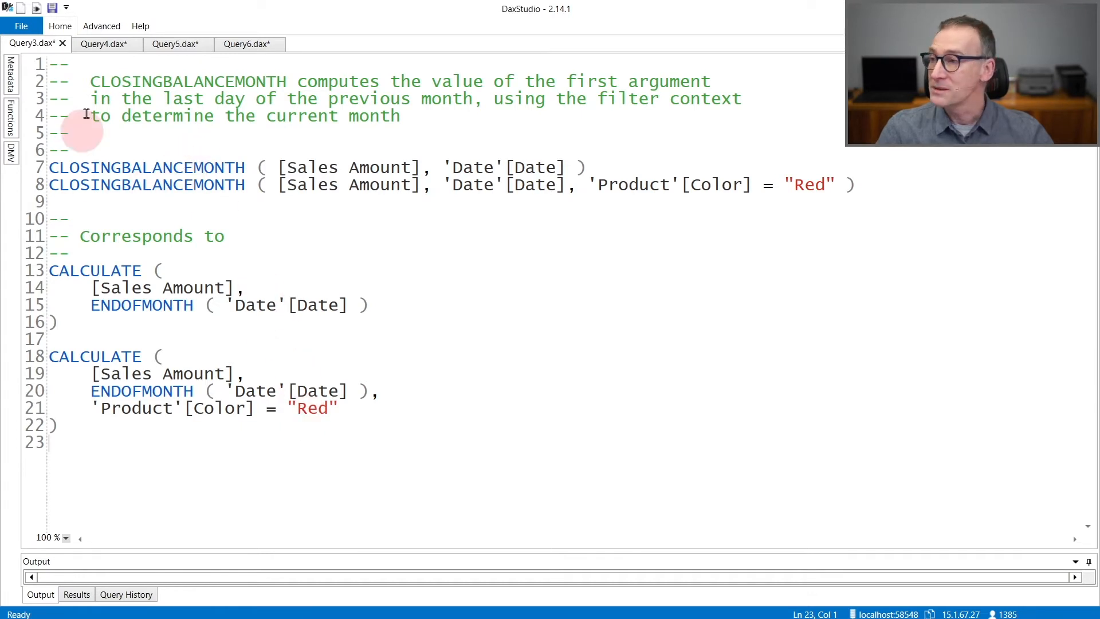
- View the CLOSINGBALANCEQUARTER query tab, then move on to the CLOSINGBALANCEYEAR examples
{"action": "left_click", "coordinate": [104, 43]}
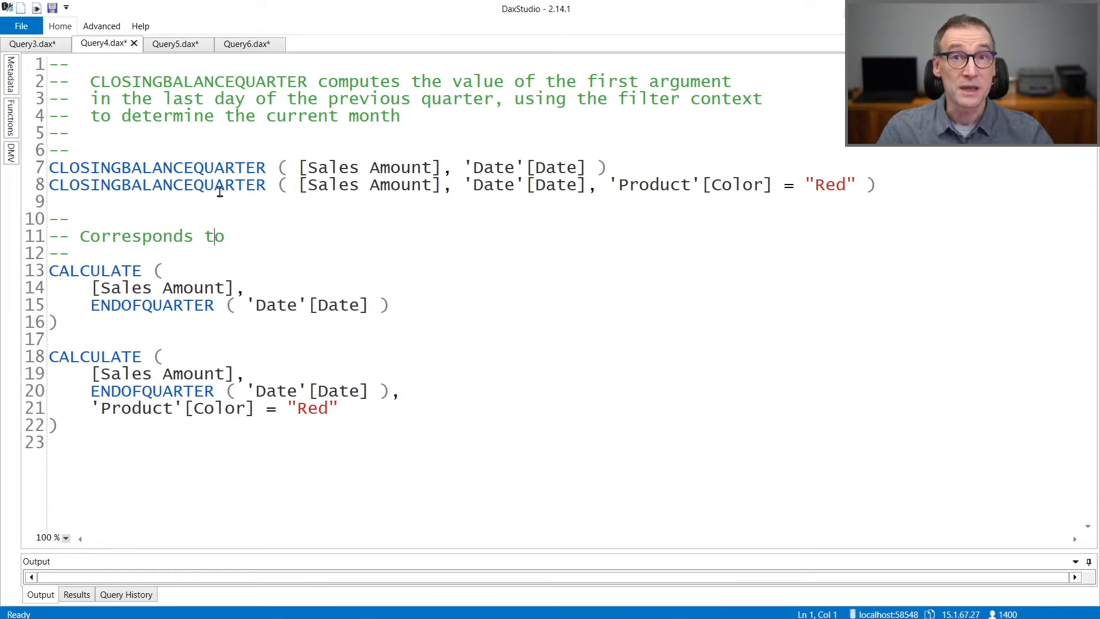
{"action": "left_click", "coordinate": [173, 43]}
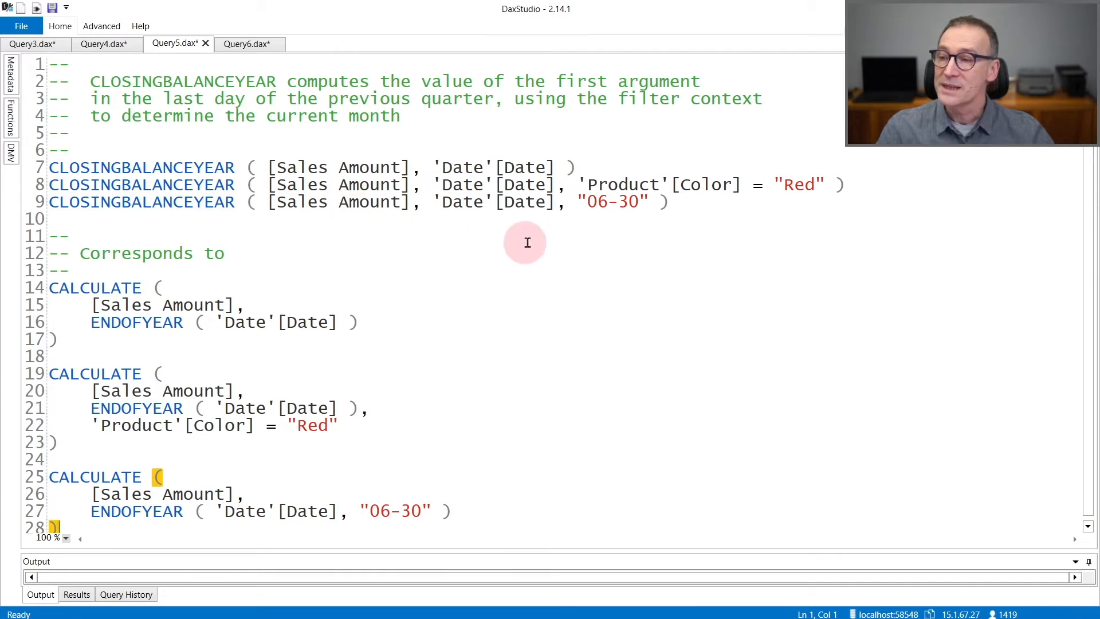
{"action": "mouse_move", "coordinate": [577, 212]}
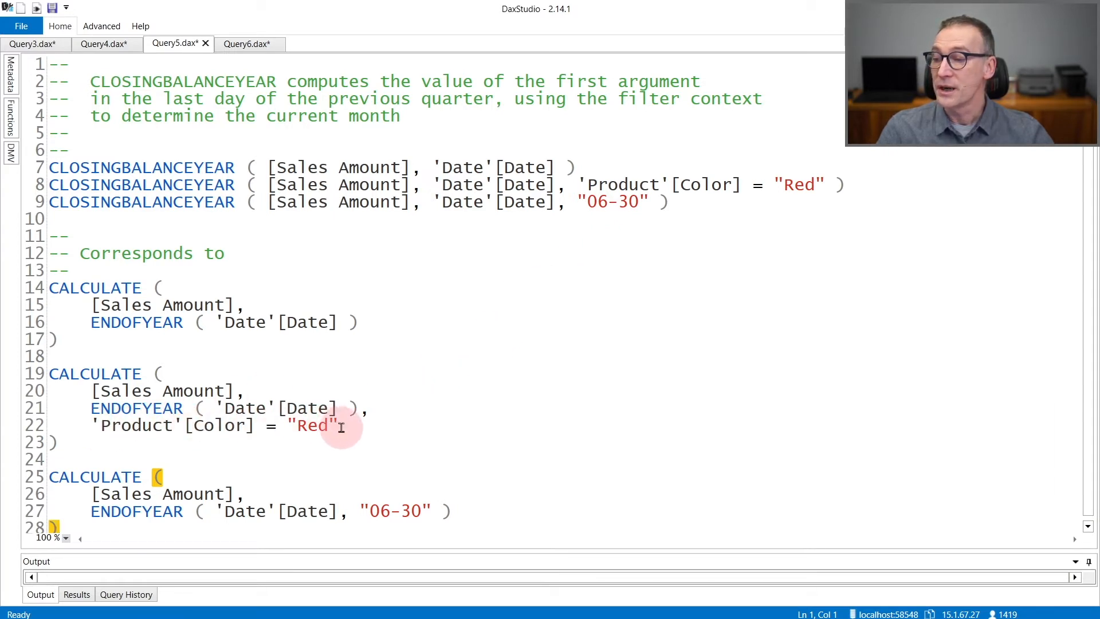
{"action": "mouse_move", "coordinate": [631, 202]}
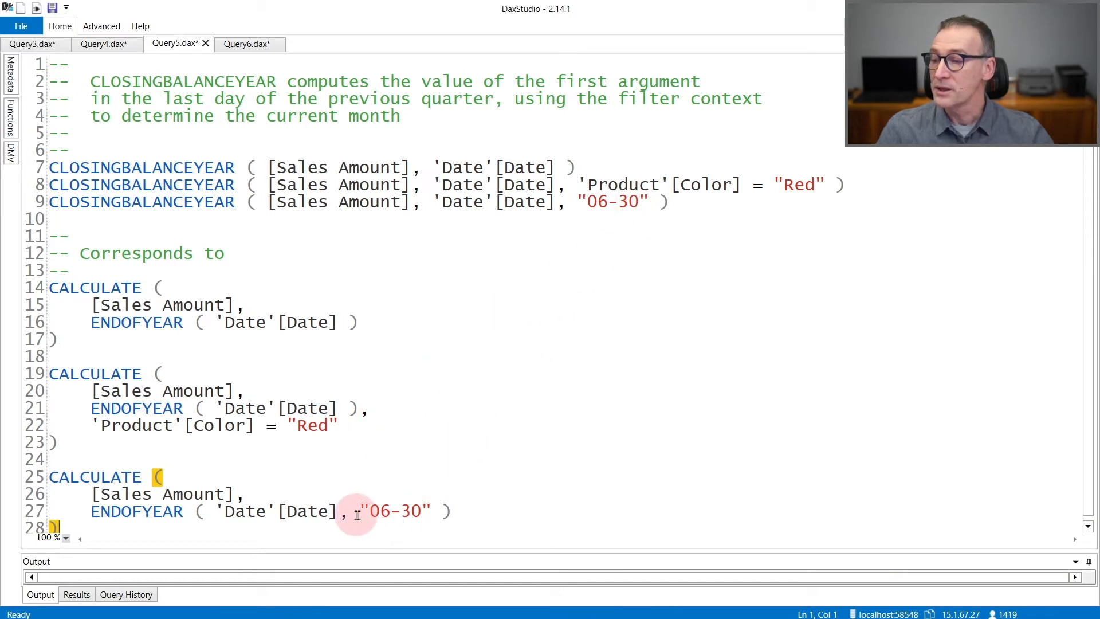
{"action": "mouse_move", "coordinate": [425, 511]}
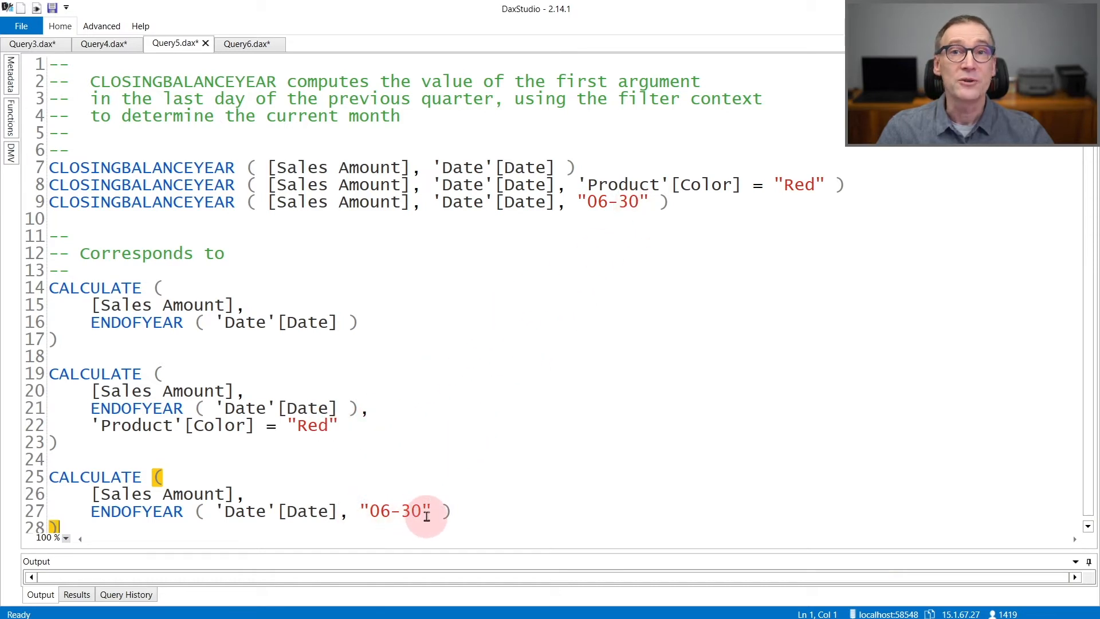
{"action": "mouse_move", "coordinate": [428, 451]}
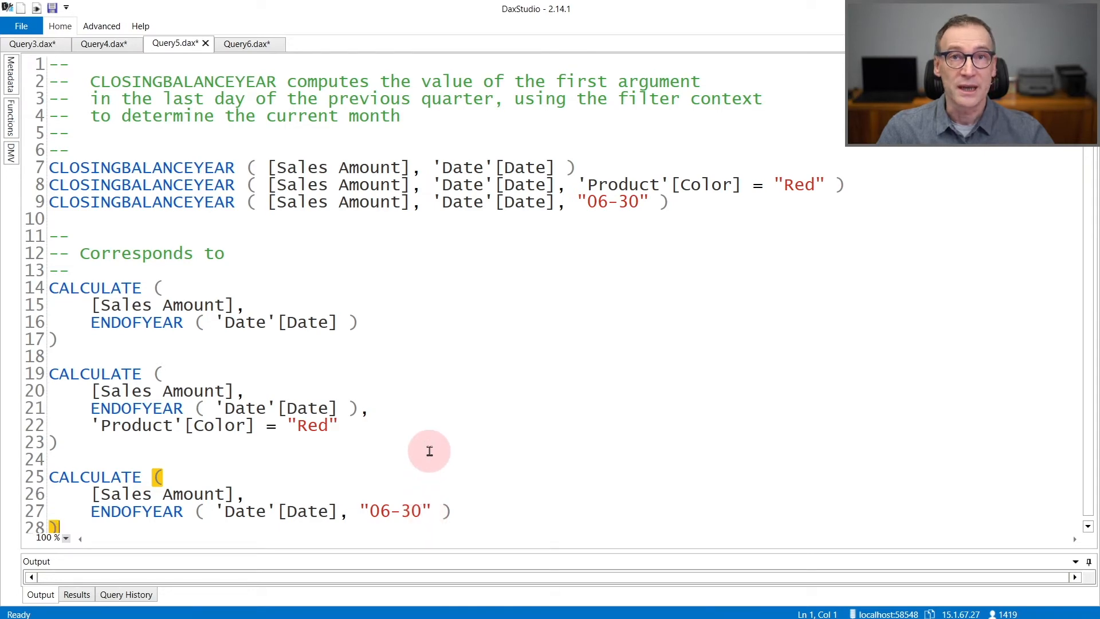
{"action": "mouse_move", "coordinate": [250, 43]}
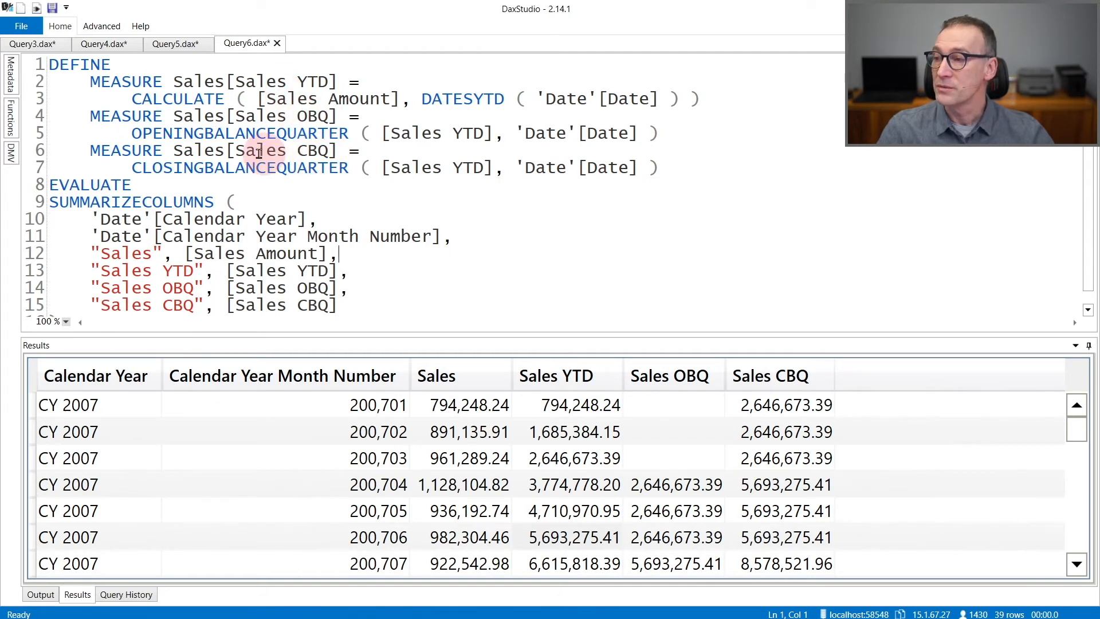
{"action": "mouse_move", "coordinate": [285, 175]}
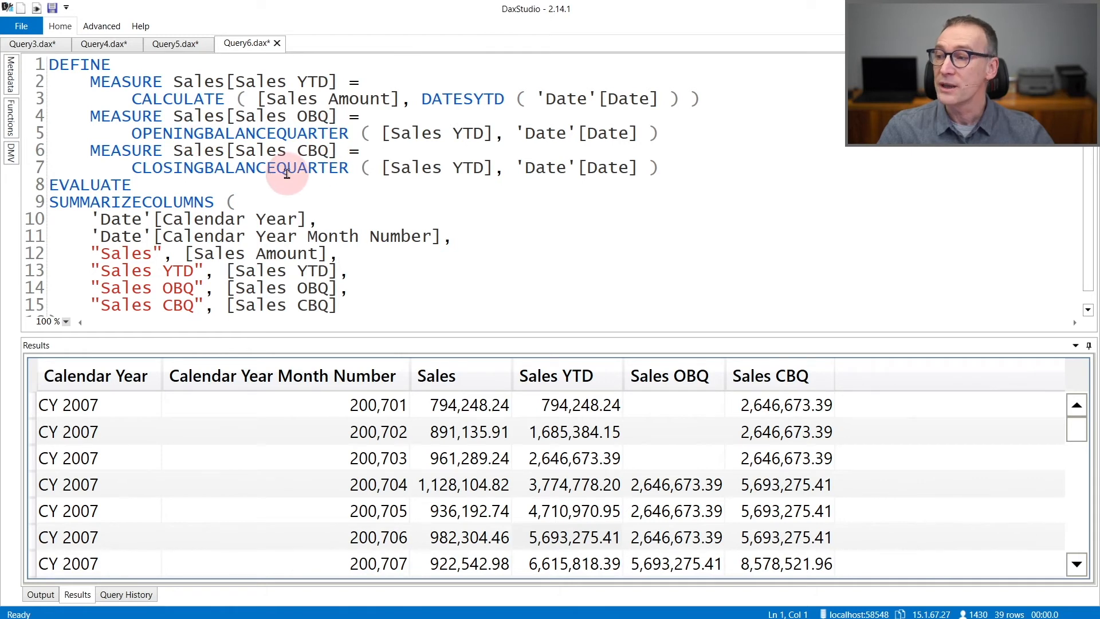
{"action": "mouse_move", "coordinate": [231, 428]}
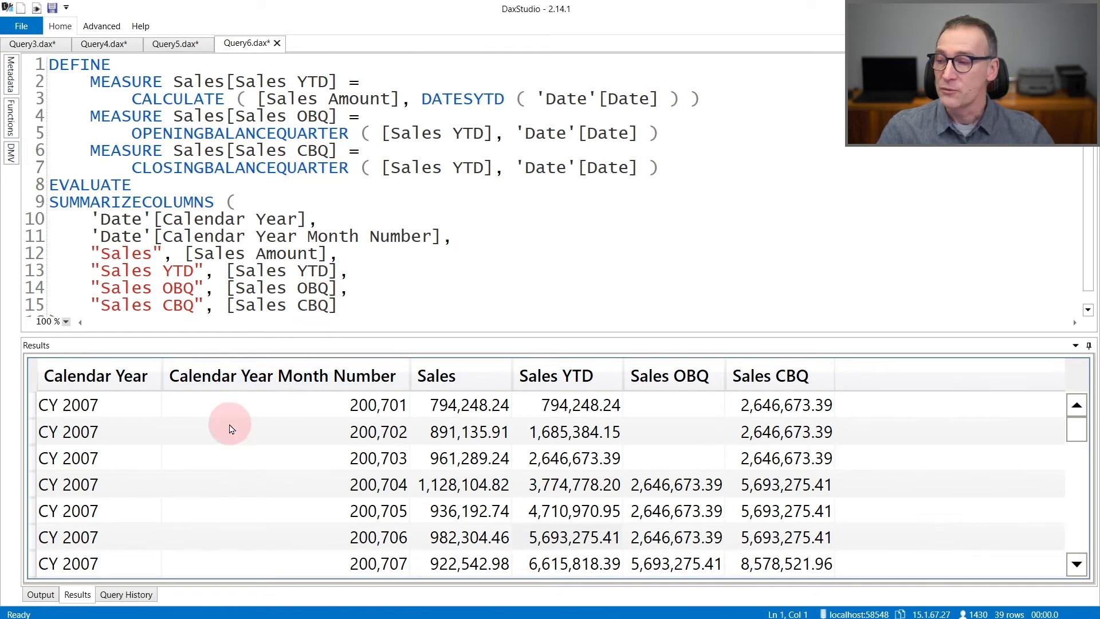
{"action": "mouse_move", "coordinate": [468, 405]}
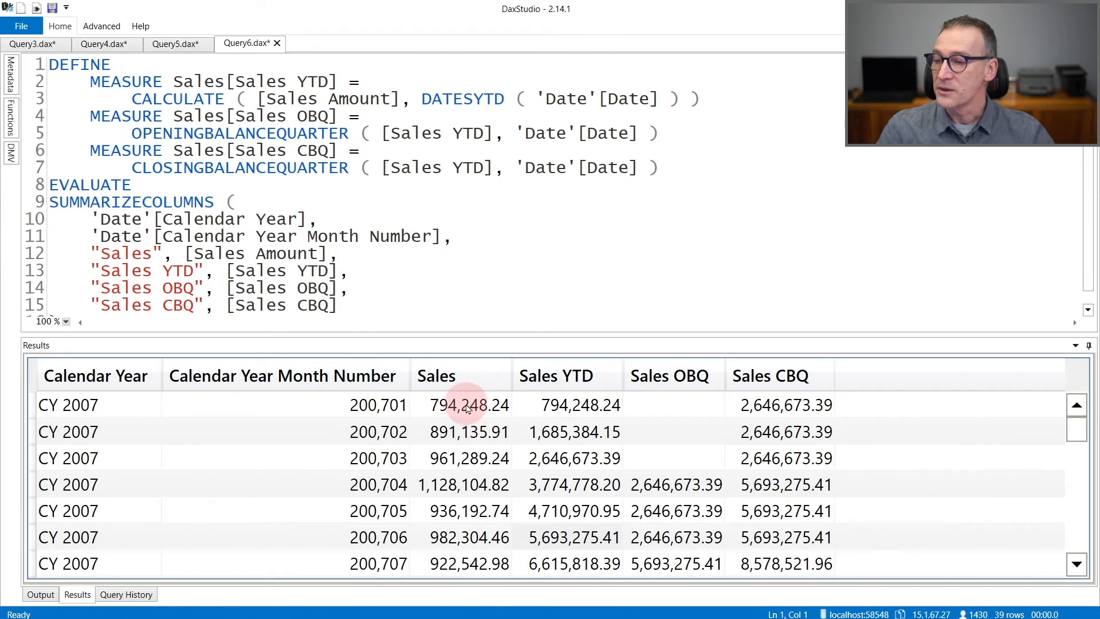
{"action": "mouse_move", "coordinate": [468, 563]}
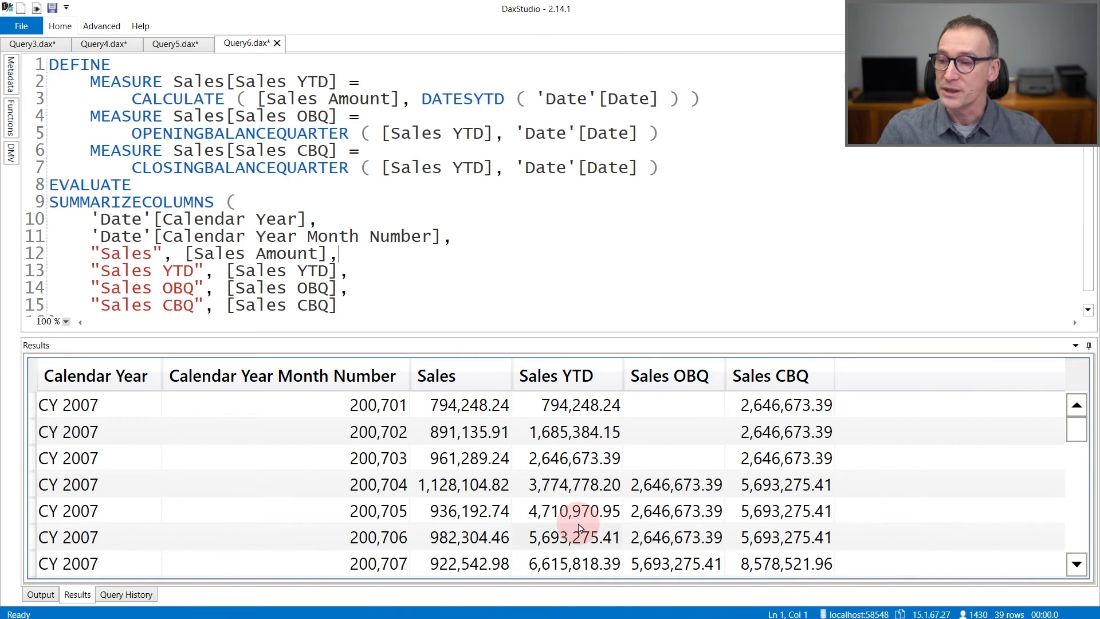
{"action": "mouse_move", "coordinate": [658, 484]}
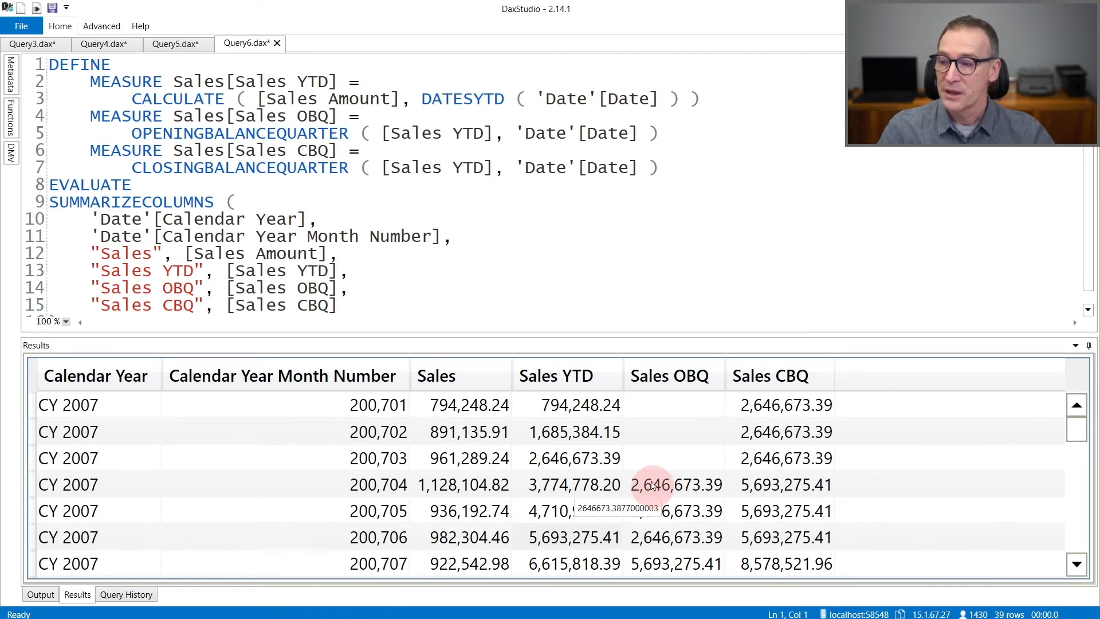
{"action": "mouse_move", "coordinate": [574, 457]}
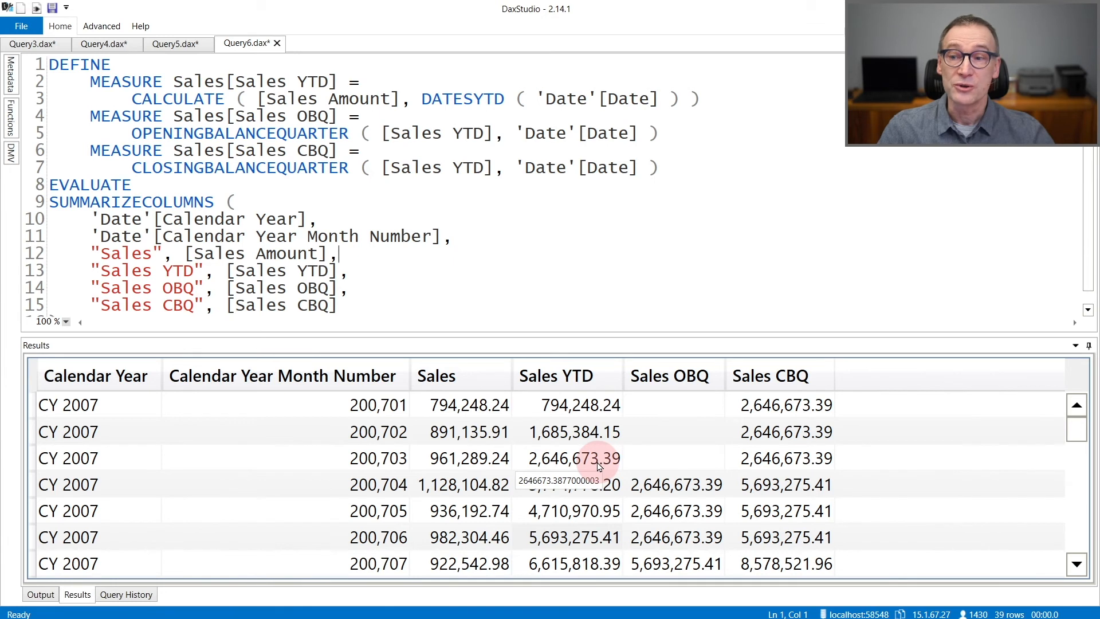
{"action": "mouse_move", "coordinate": [565, 484]}
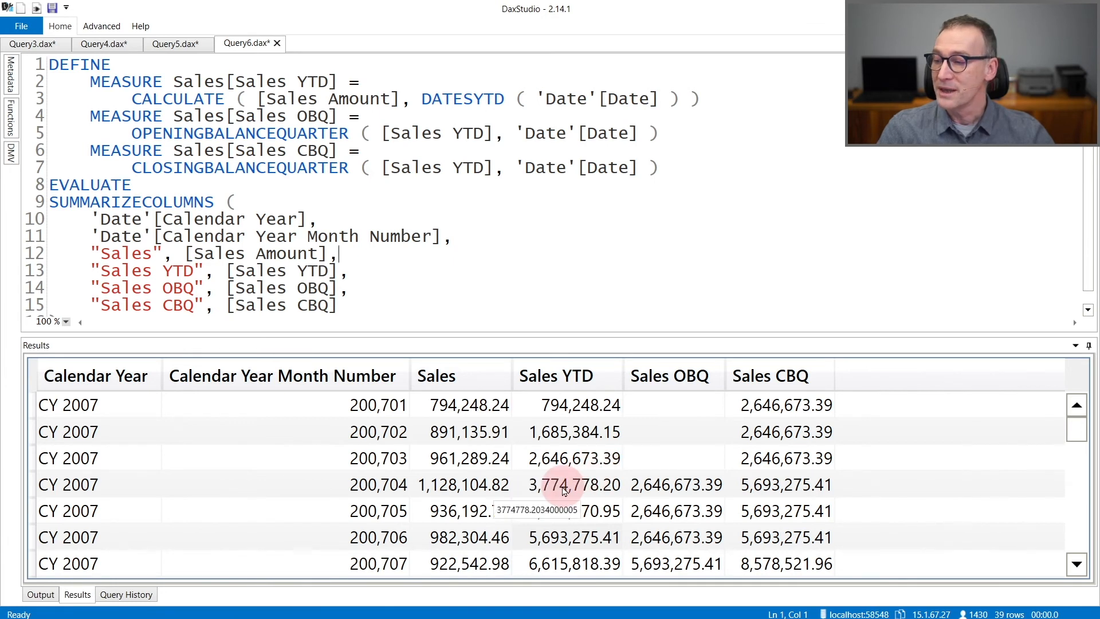
{"action": "mouse_move", "coordinate": [653, 485]}
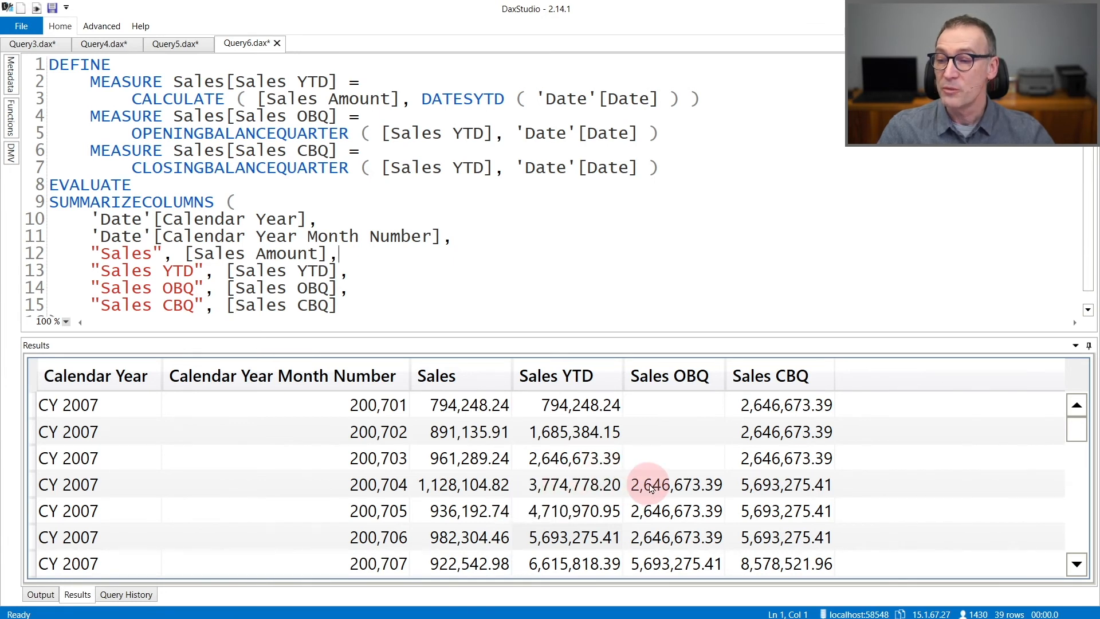
{"action": "mouse_move", "coordinate": [575, 458]}
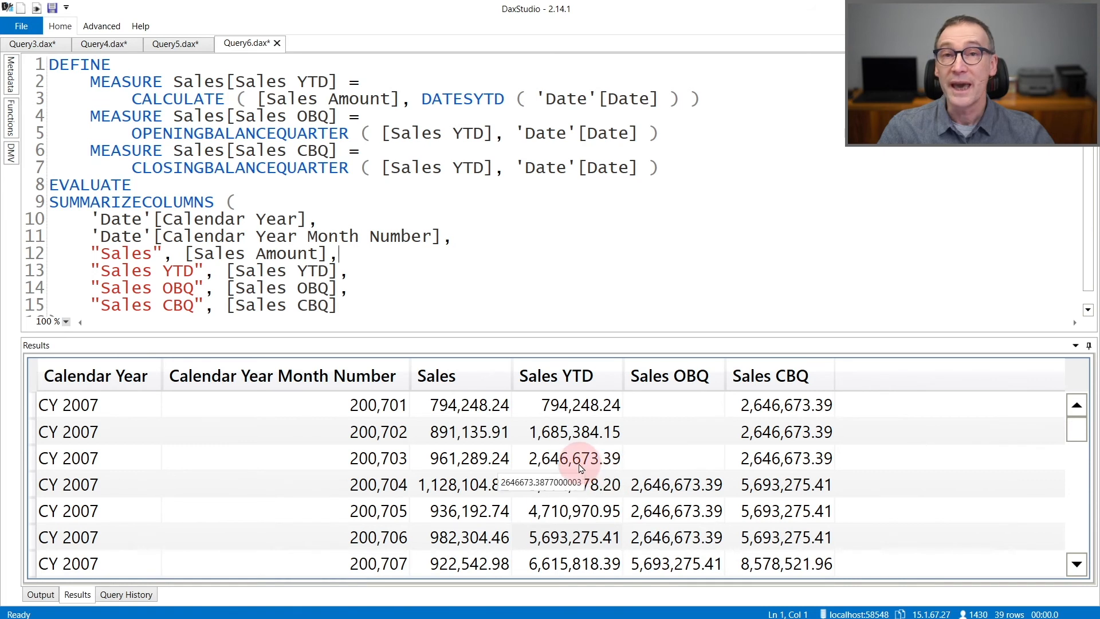
{"action": "mouse_move", "coordinate": [796, 431]}
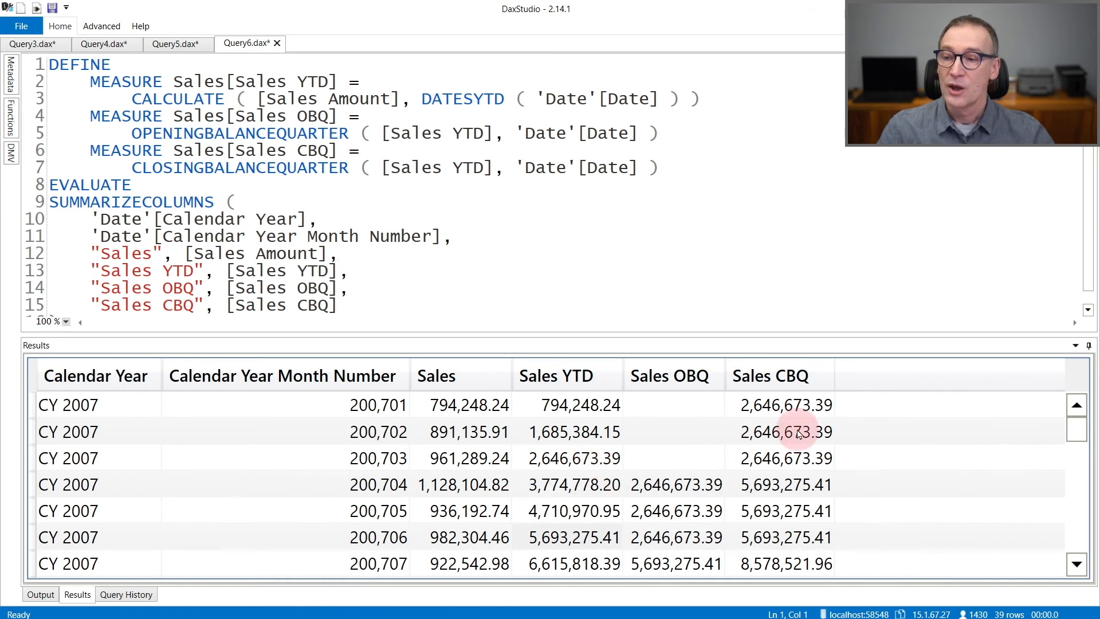
{"action": "mouse_move", "coordinate": [787, 459]}
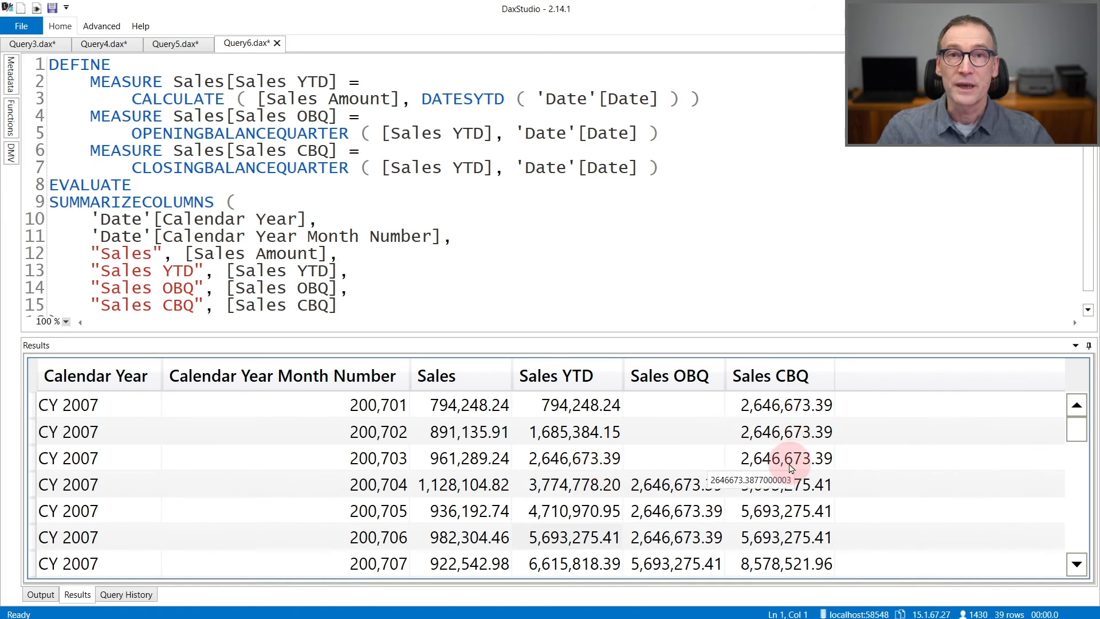
{"action": "mouse_move", "coordinate": [786, 405]}
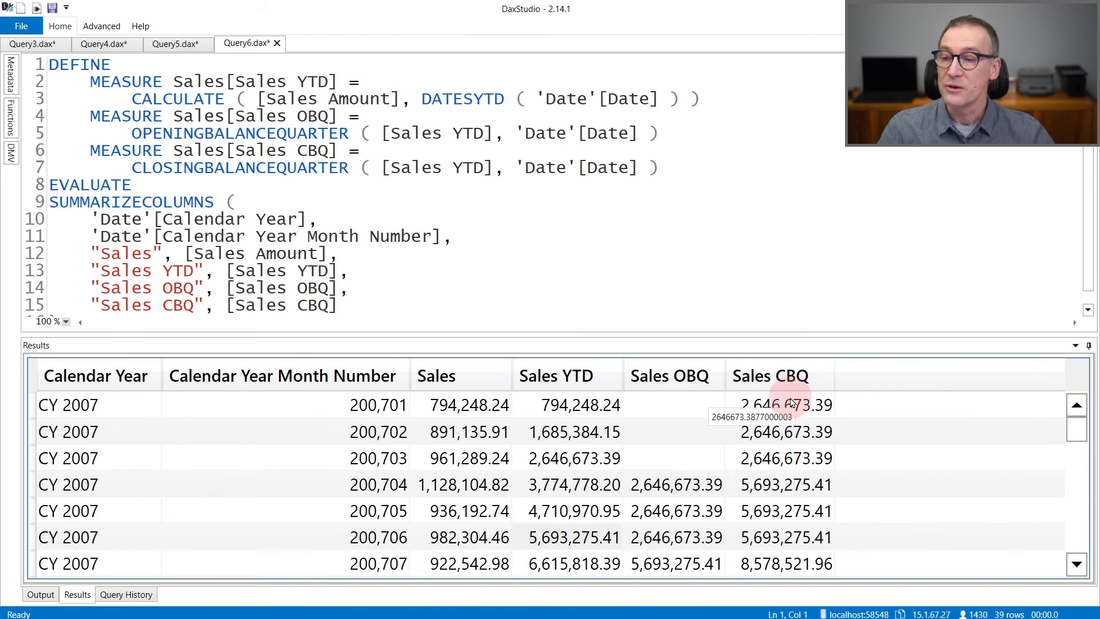
{"action": "mouse_move", "coordinate": [579, 405]}
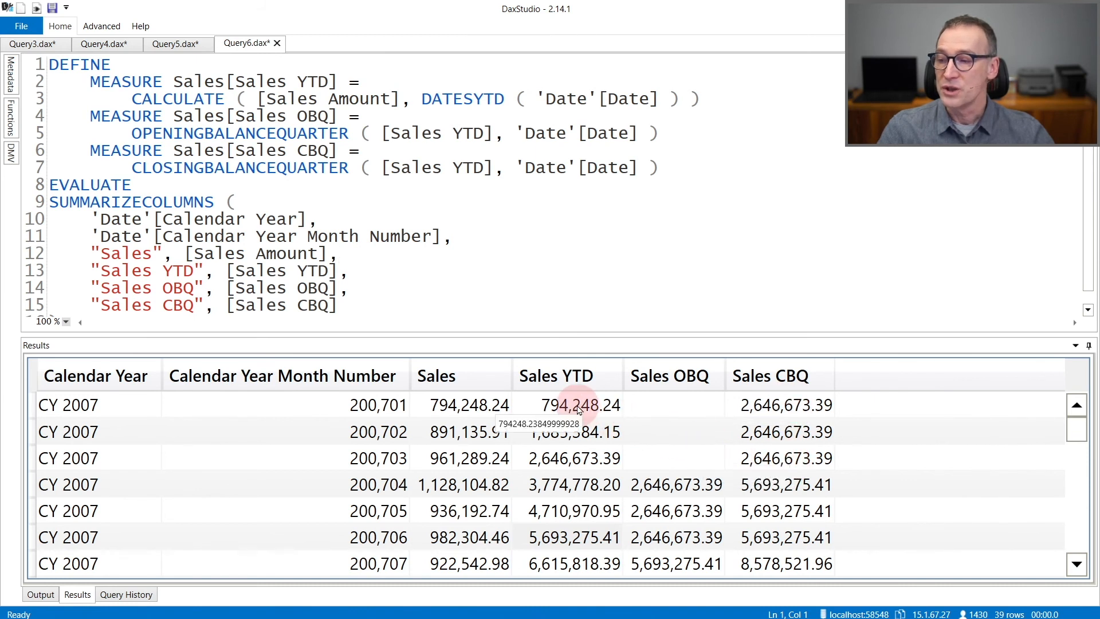
{"action": "mouse_move", "coordinate": [779, 458]}
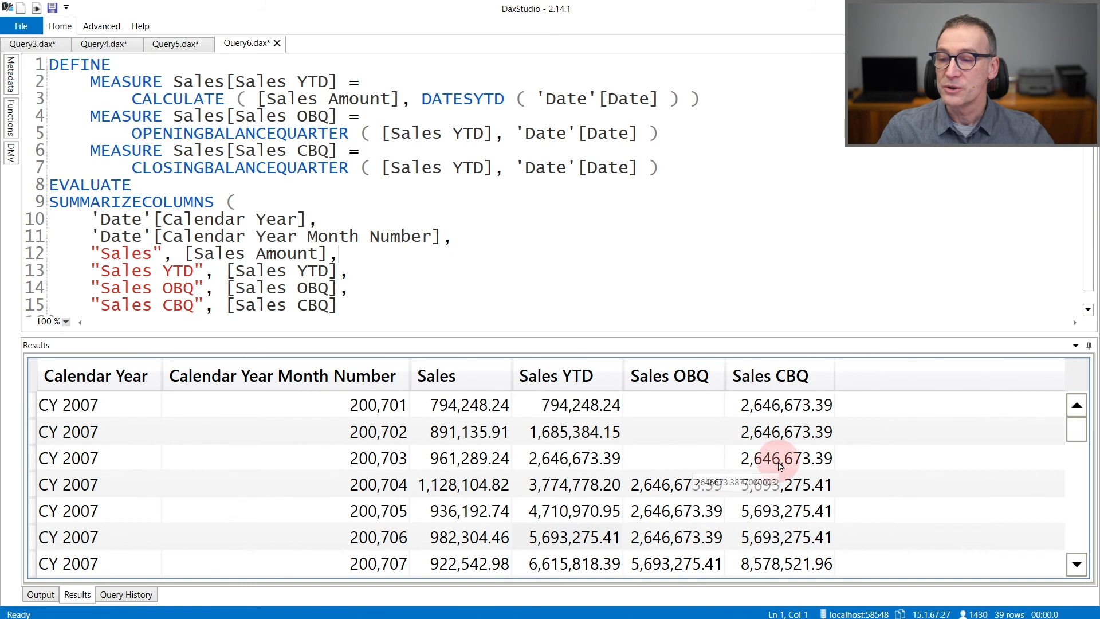
{"action": "mouse_move", "coordinate": [786, 475]}
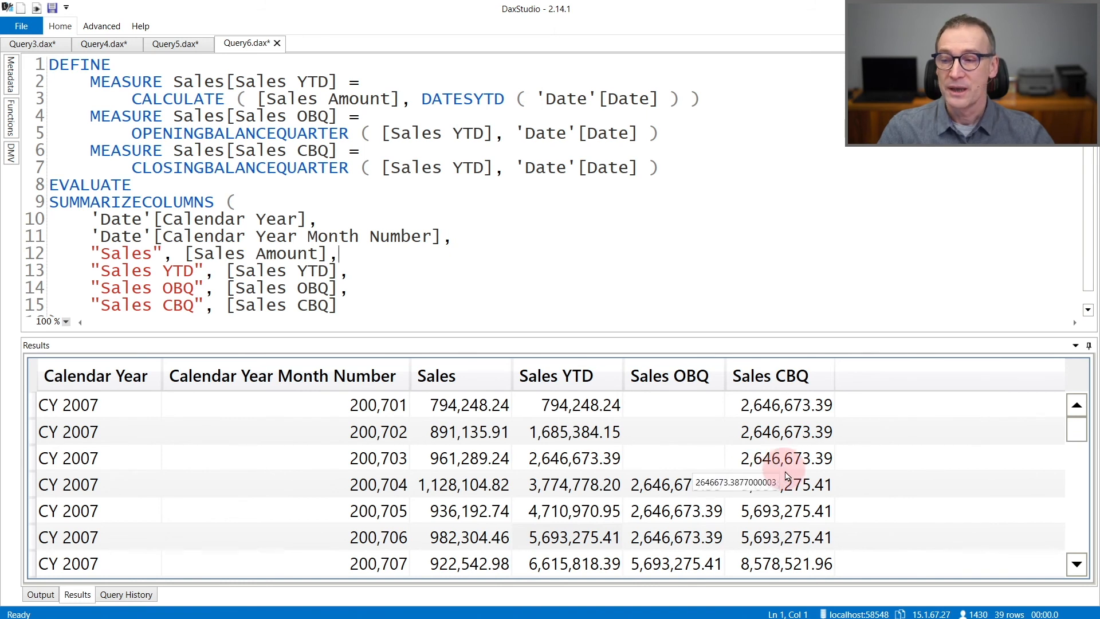
{"action": "mouse_move", "coordinate": [785, 484]}
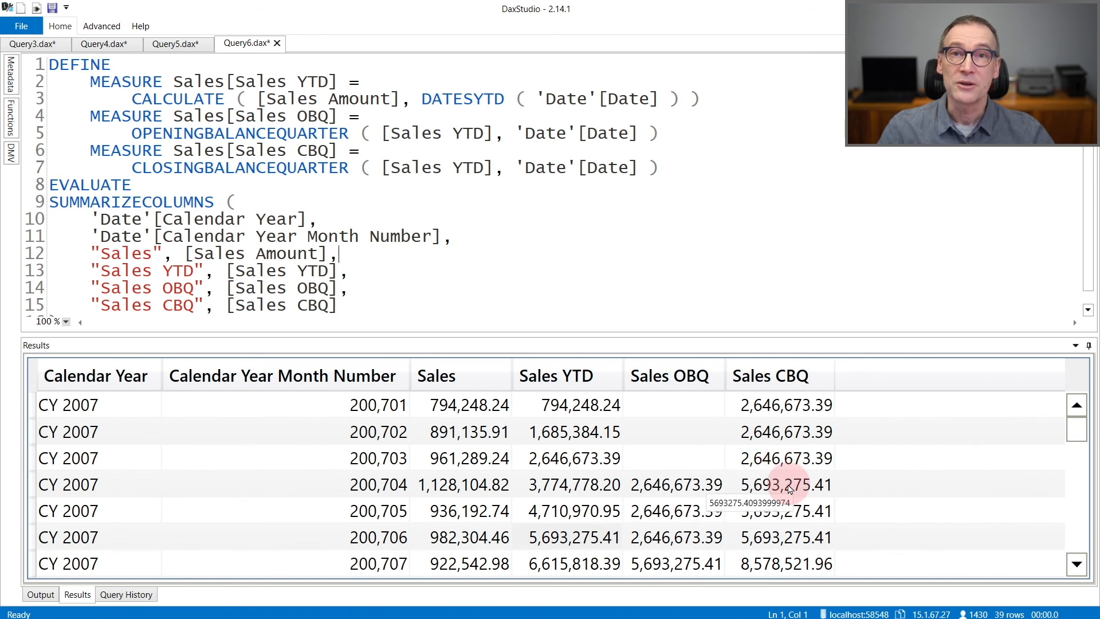